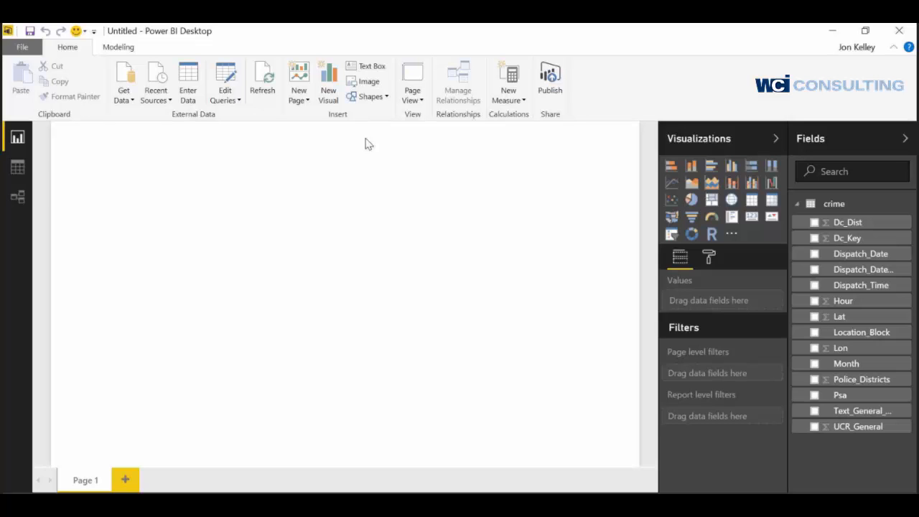
mouse_move(739, 214)
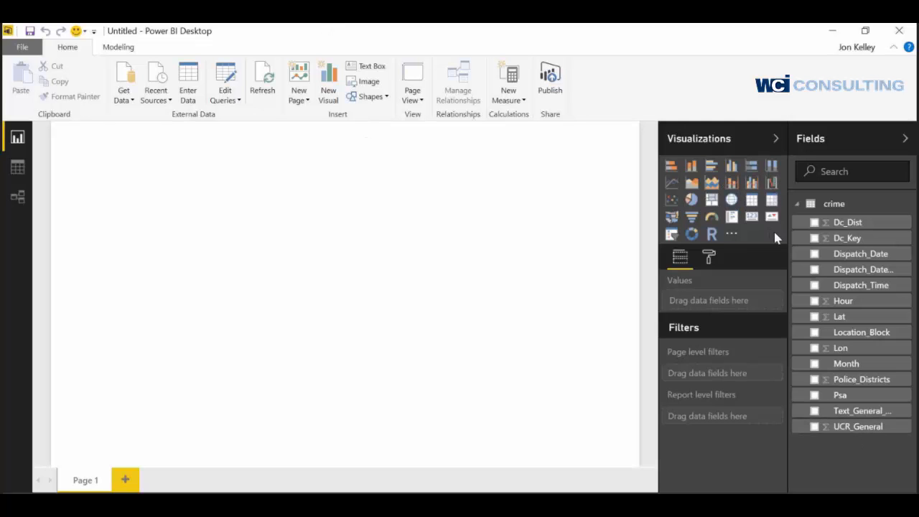
mouse_move(855, 247)
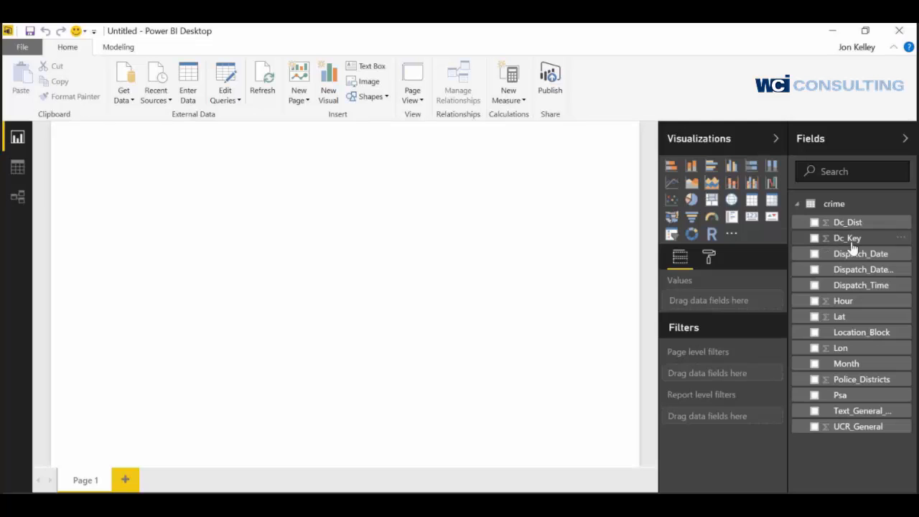
mouse_move(879, 216)
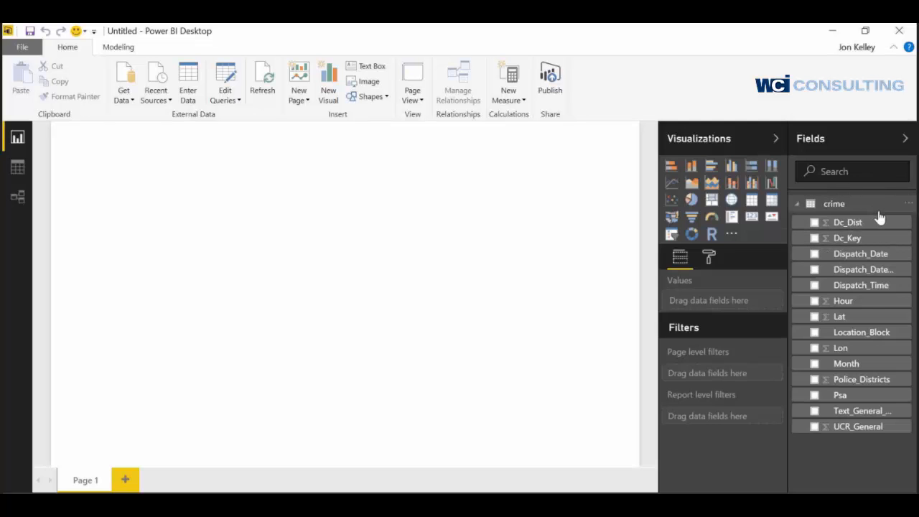
mouse_move(863, 171)
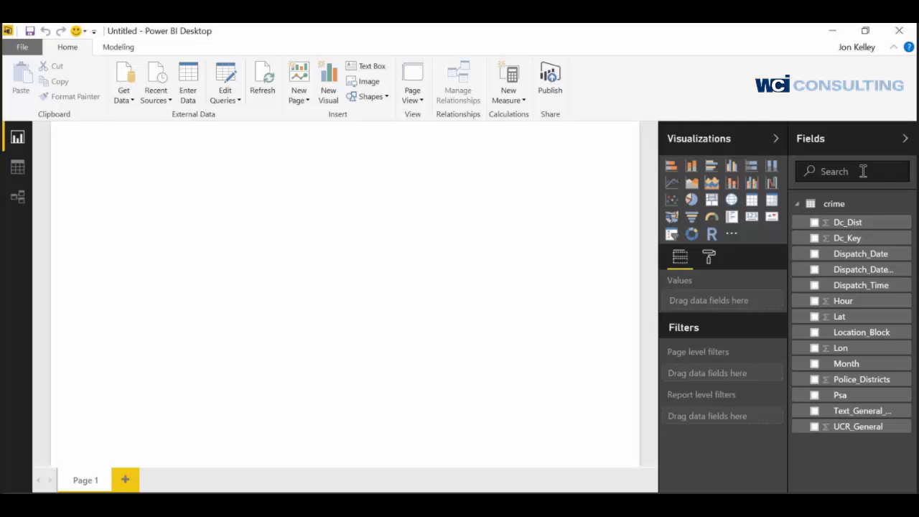
mouse_move(865, 207)
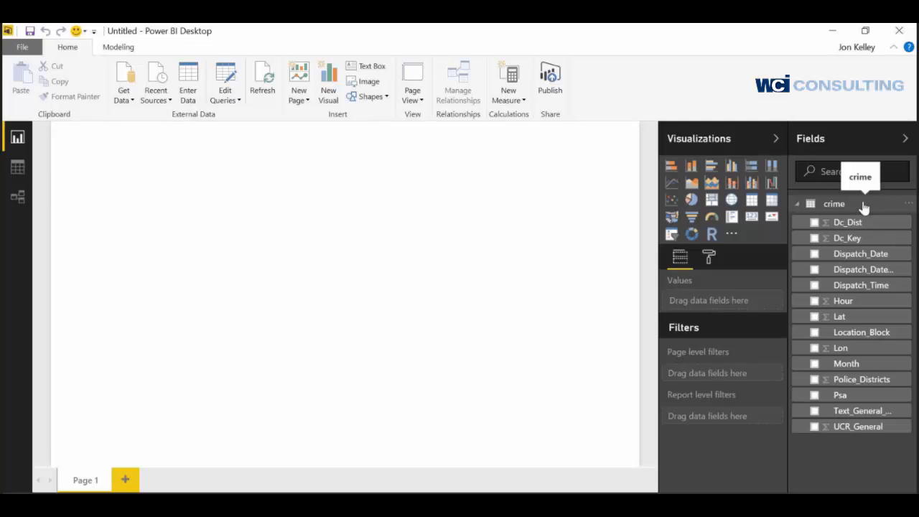
mouse_move(761, 234)
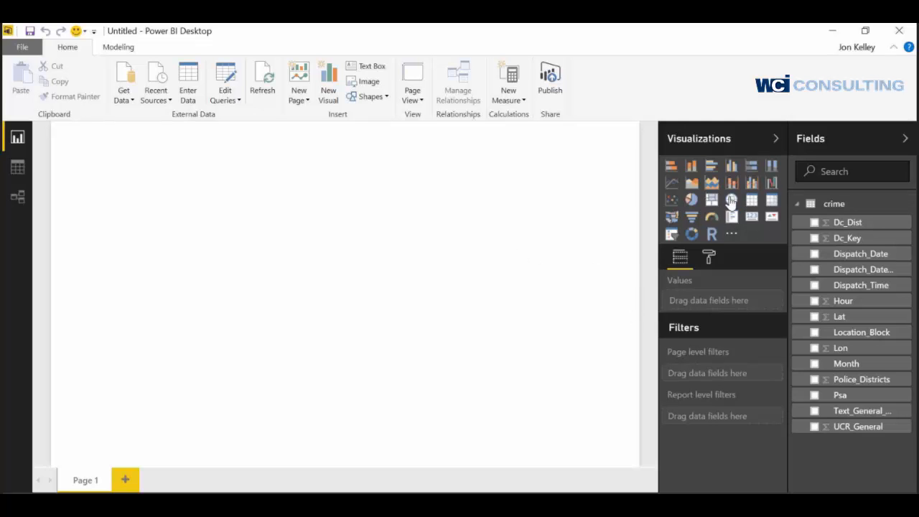
mouse_move(750, 209)
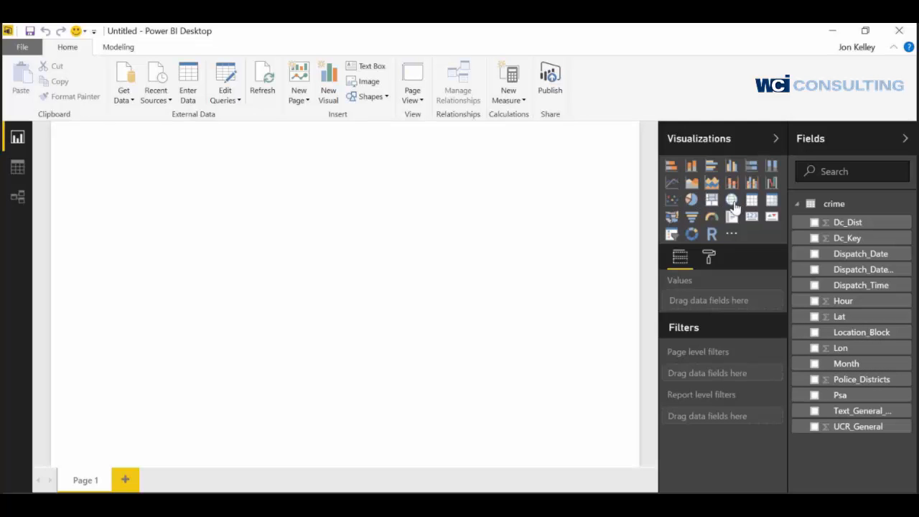
mouse_move(731, 200)
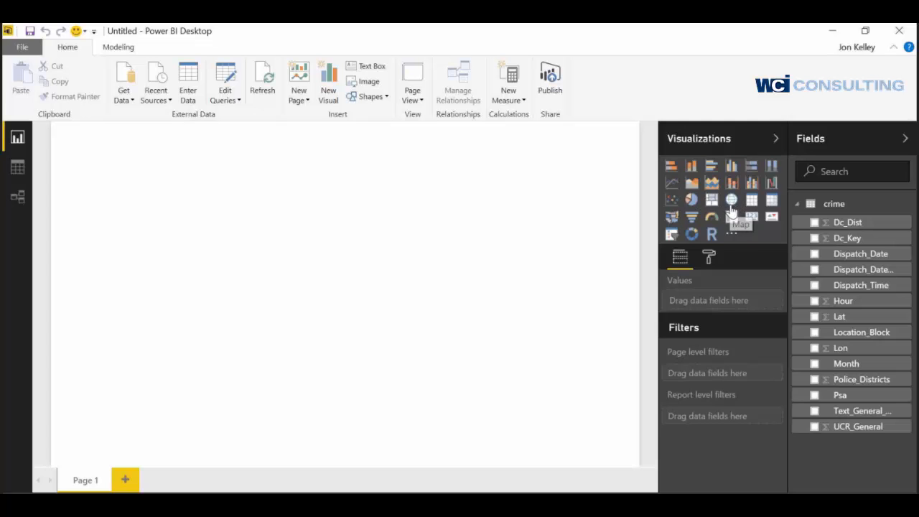
Add a Map visual plotting crimes by Lat and Lon fields.
click(732, 199)
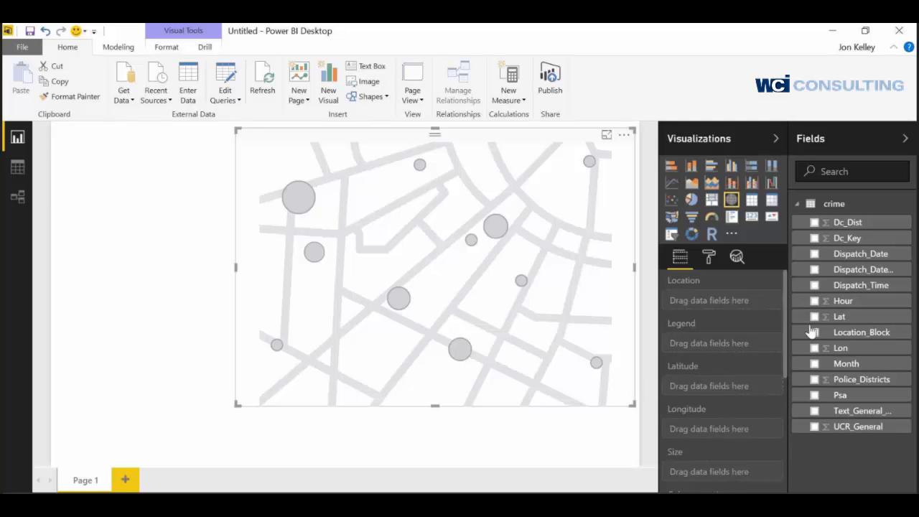
mouse_move(722, 390)
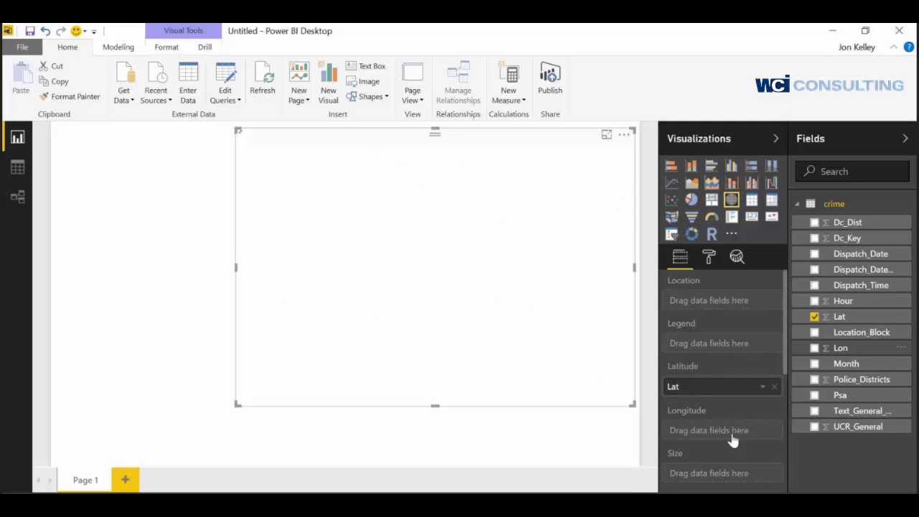
click(815, 348)
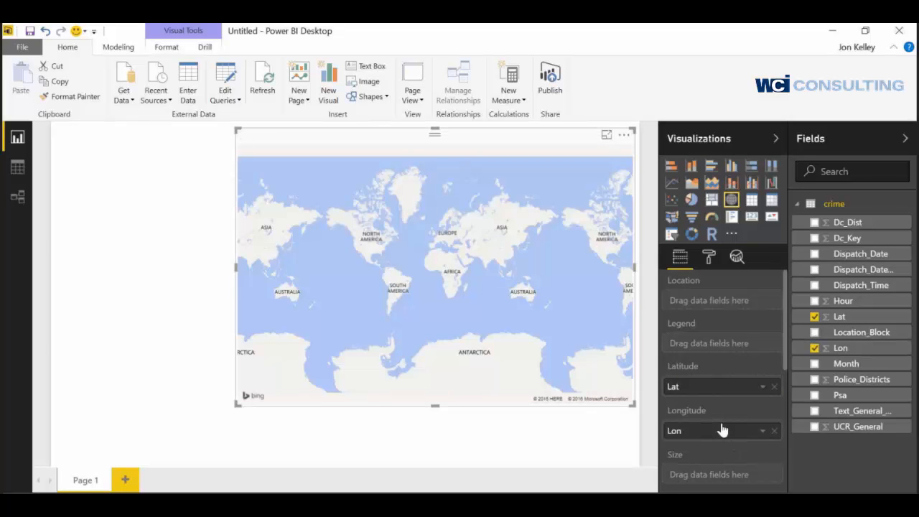
mouse_move(862, 223)
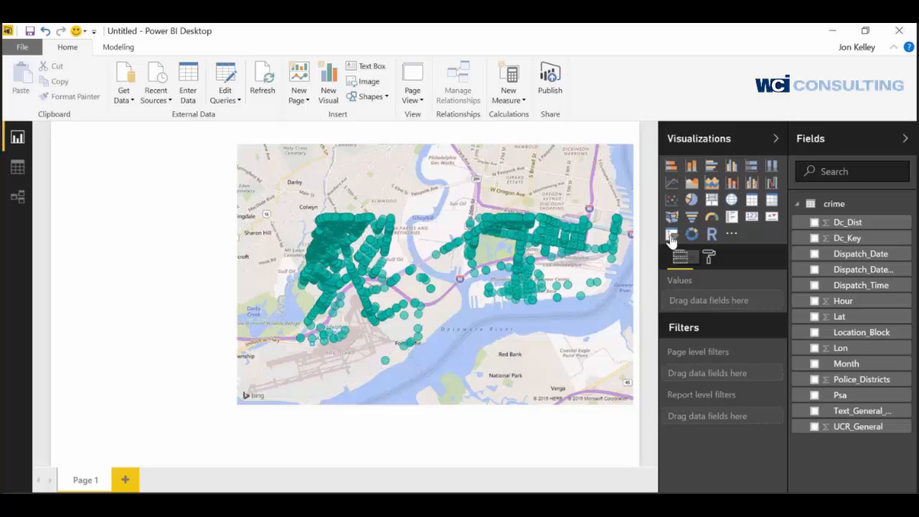
Add a Dc_Dist district slicer, select district 2, and insert a second slicer.
click(671, 234)
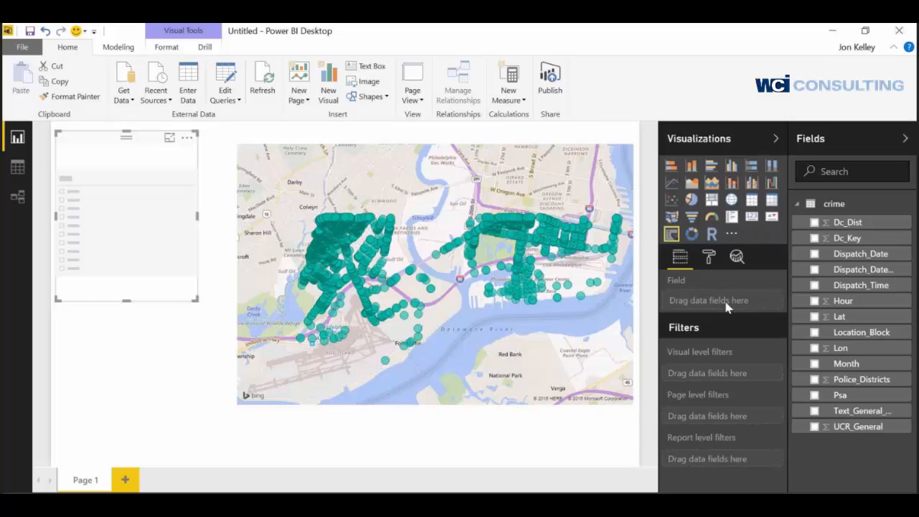
click(813, 221)
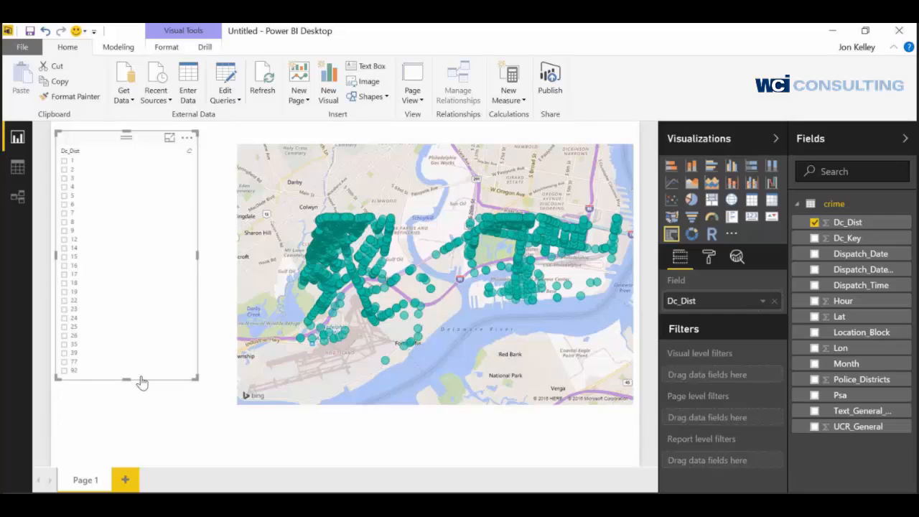
mouse_move(131, 199)
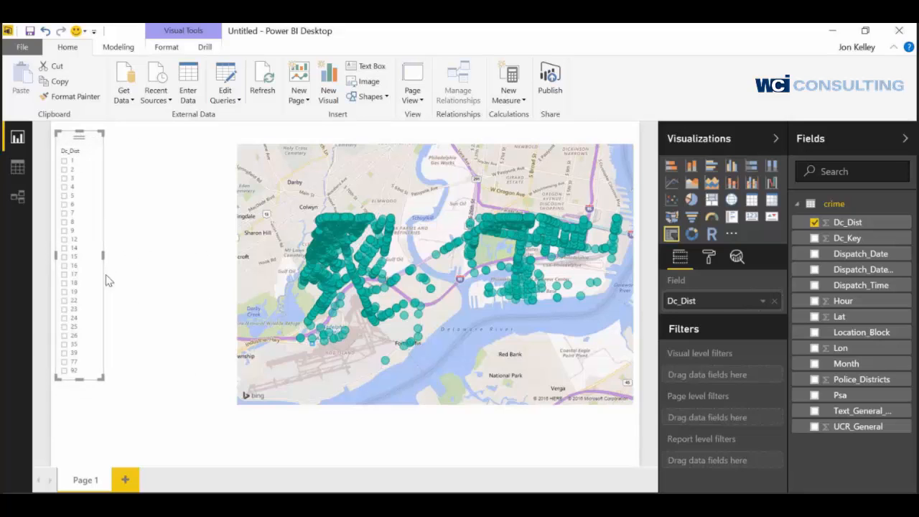
click(64, 161)
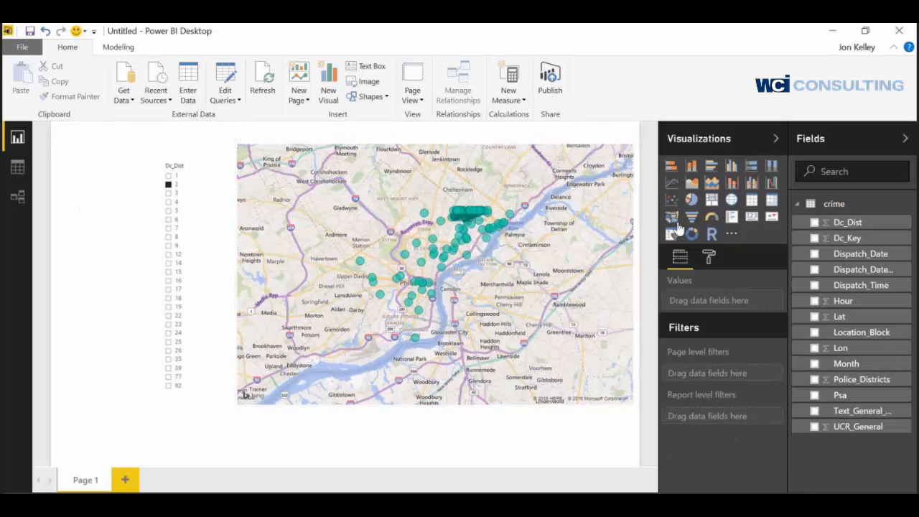
click(671, 234)
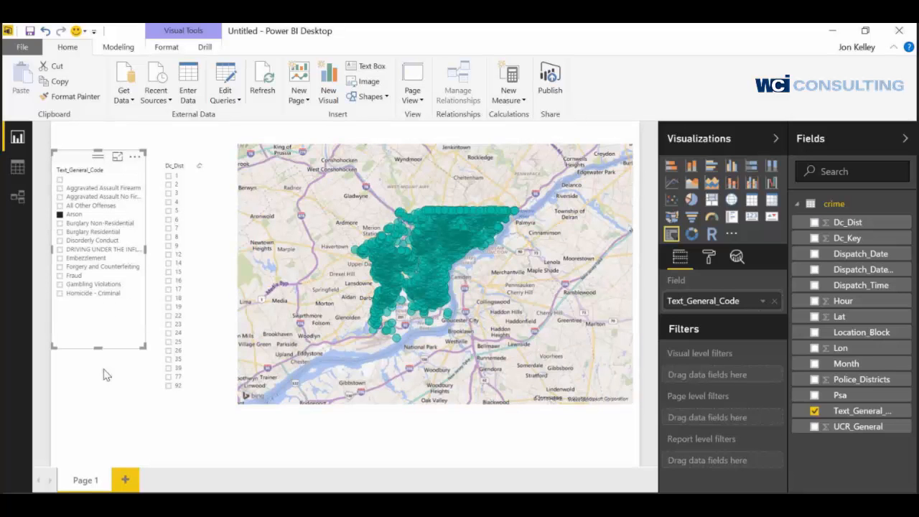
Scroll the crime-type slicer list toward Homicide - Gross Negligence.
scroll(down, 3)
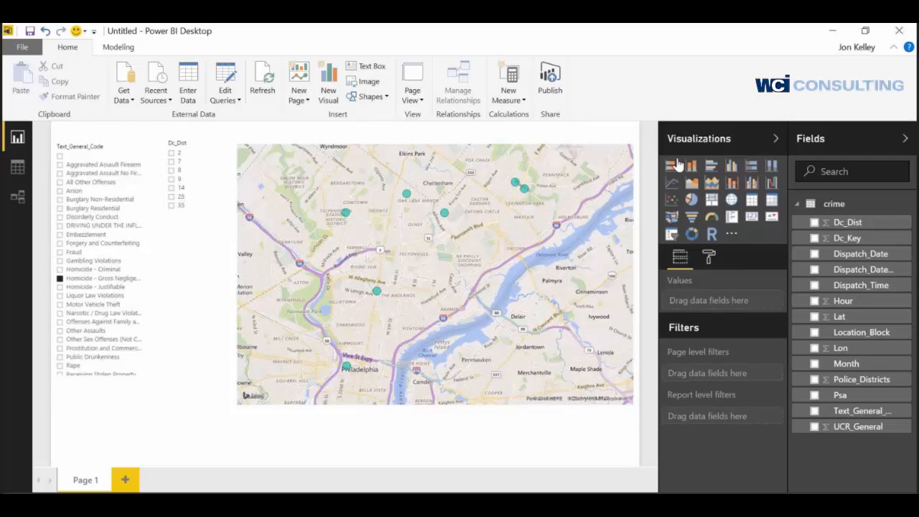
Insert a stacked bar chart with Text_General_Code as its categories.
click(674, 166)
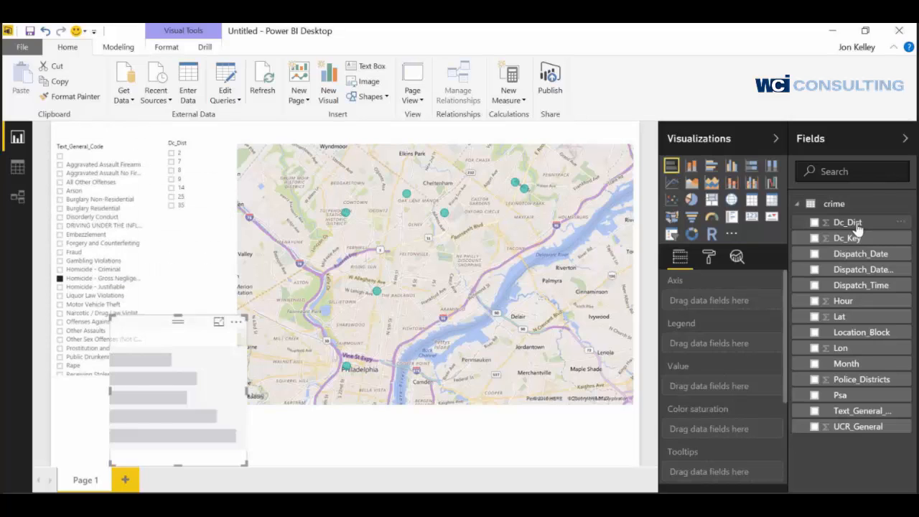
mouse_move(867, 399)
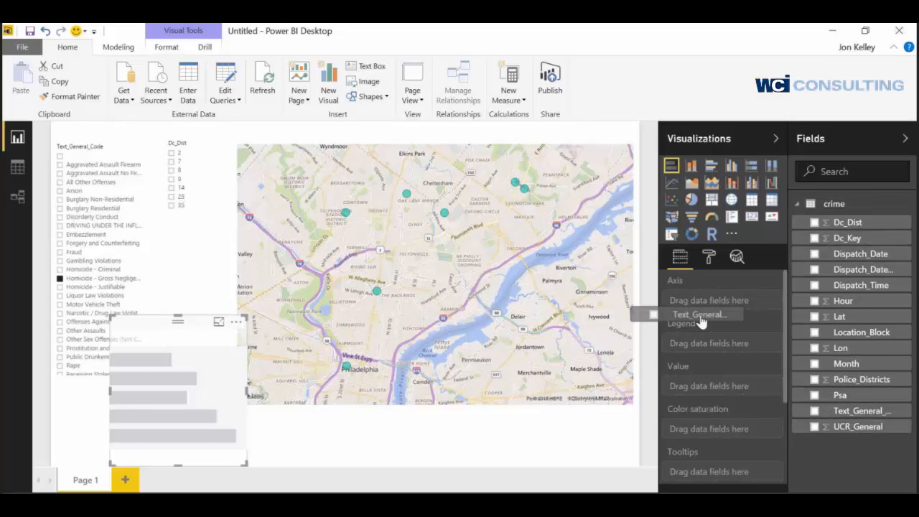
click(815, 410)
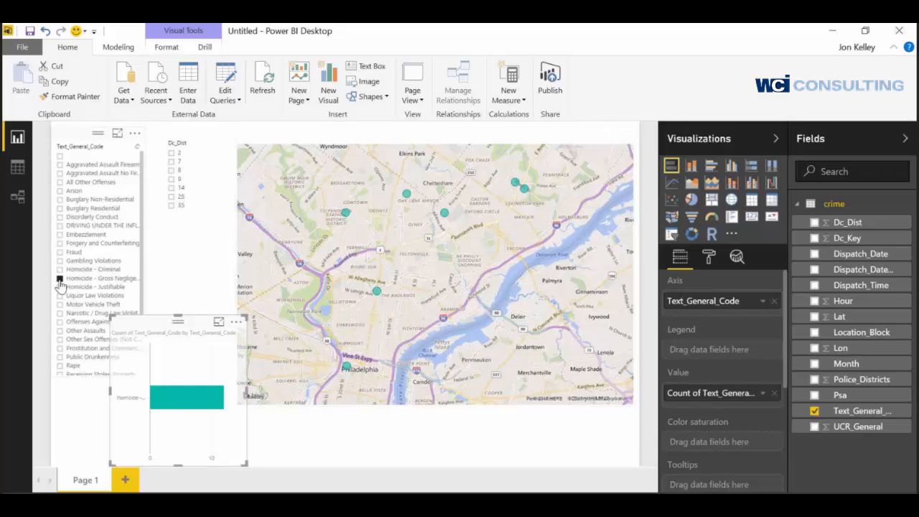
mouse_move(187, 400)
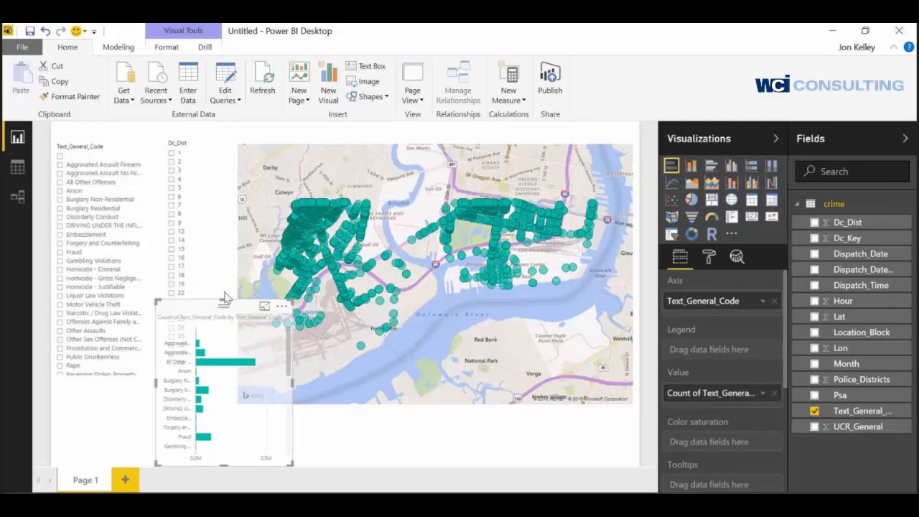
Sort the bar chart by Count of Text_General_Code.
click(282, 306)
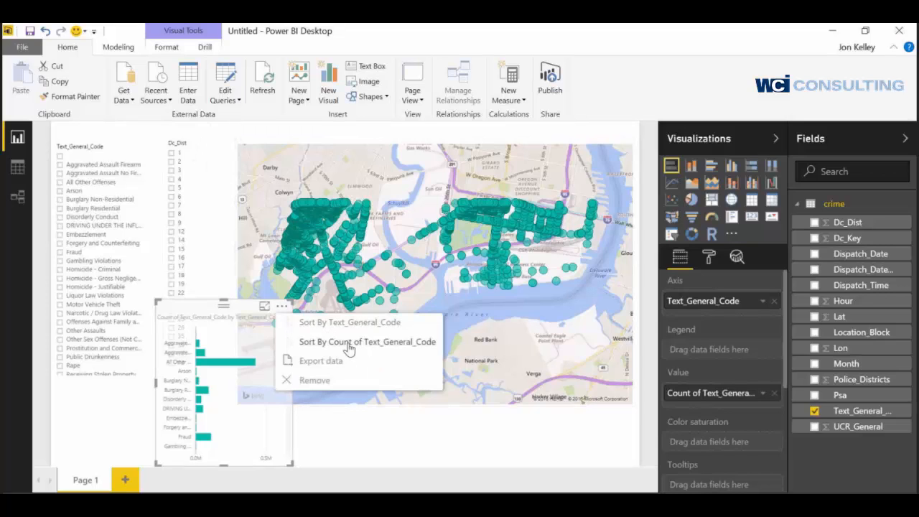
click(366, 341)
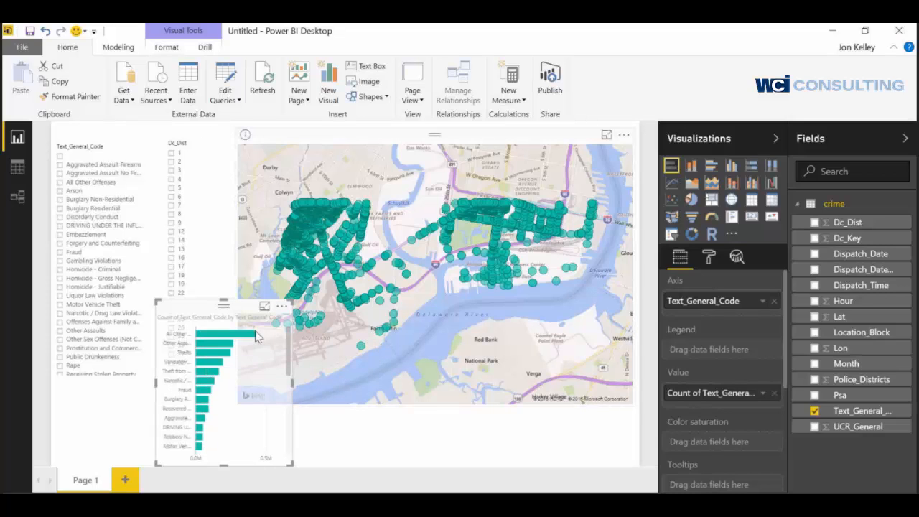
mouse_move(452, 404)
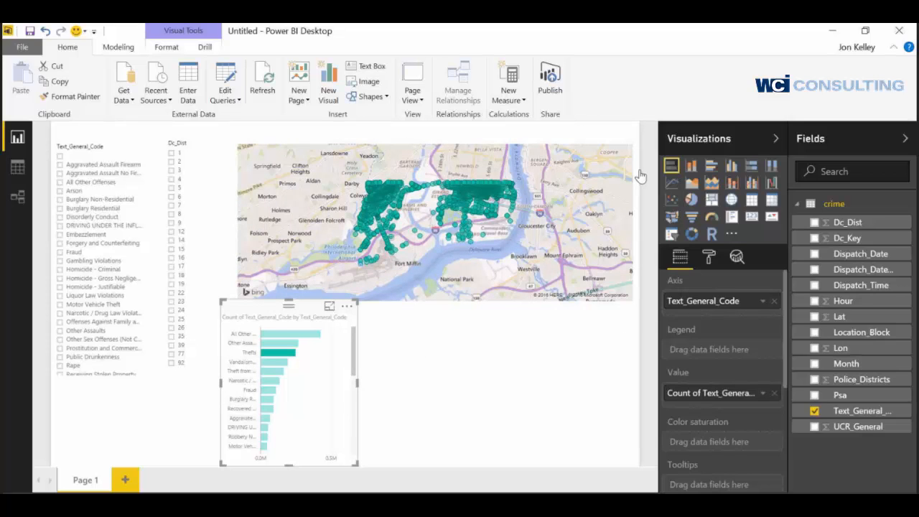
mouse_move(671, 185)
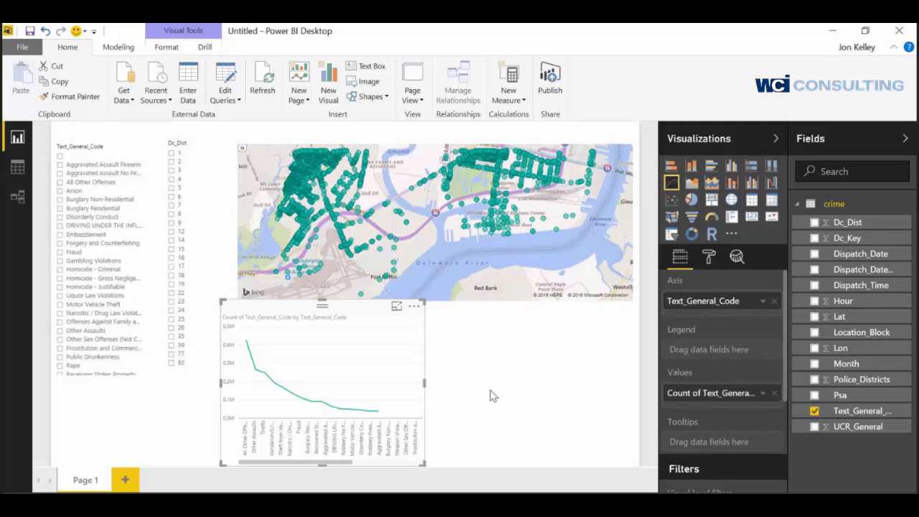
Widen the chart to span the full width beneath the map.
drag(423, 384, 635, 395)
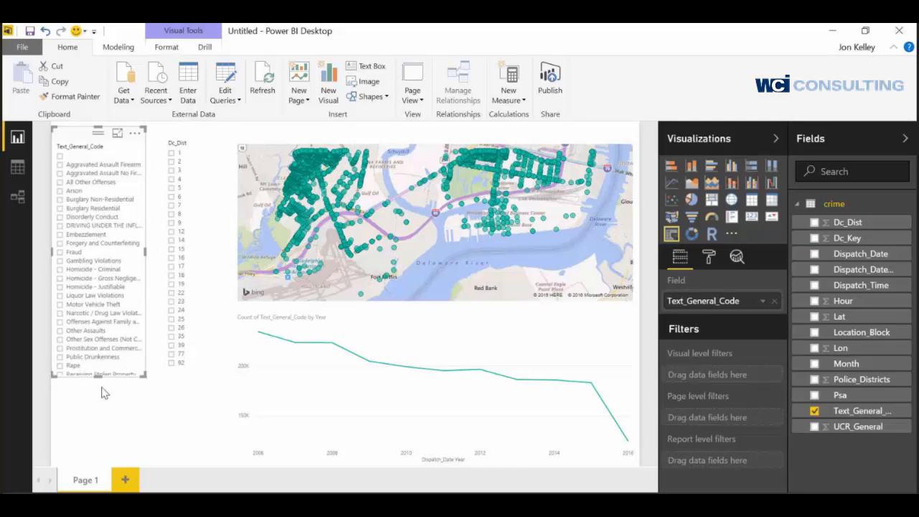
scroll(down, 3)
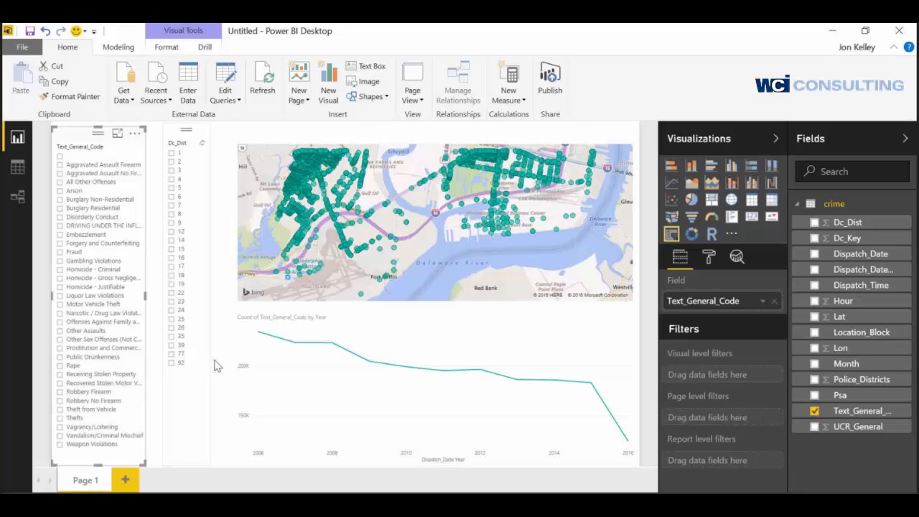